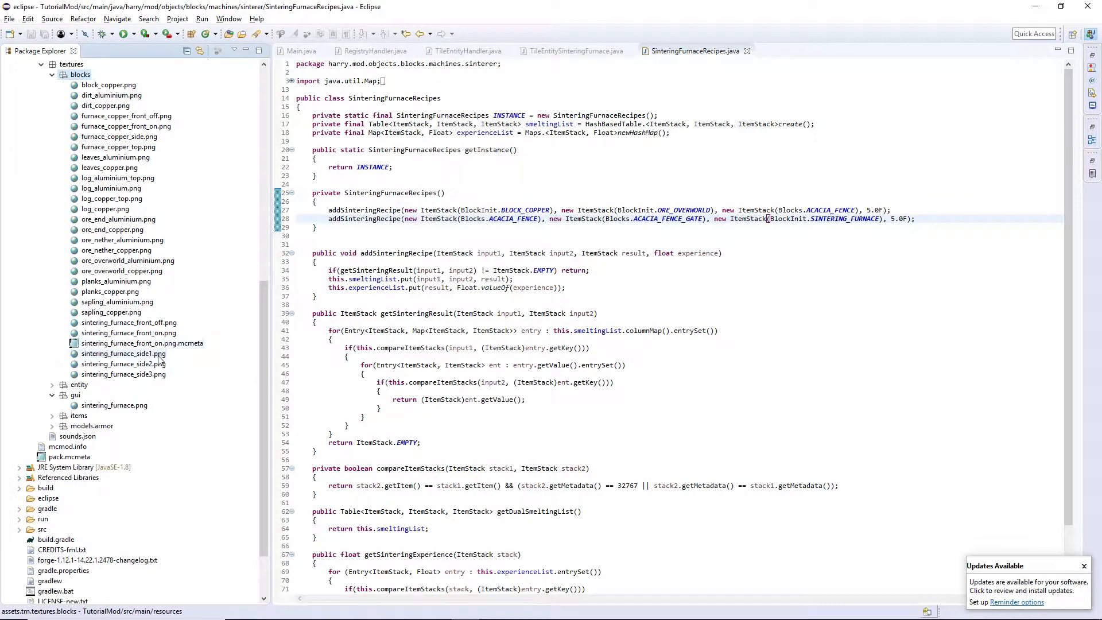
- Browse the block models folder, then view sintering_furnace_front_on.png's twelve-frame strip in Photos
scroll("down", 3)
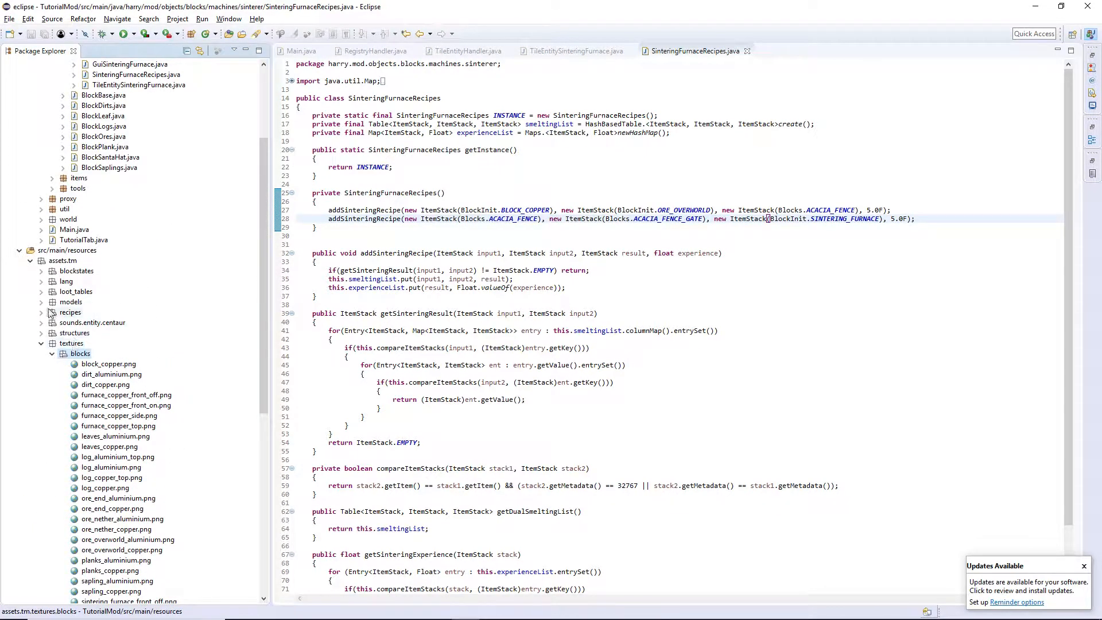
left_click(42, 301)
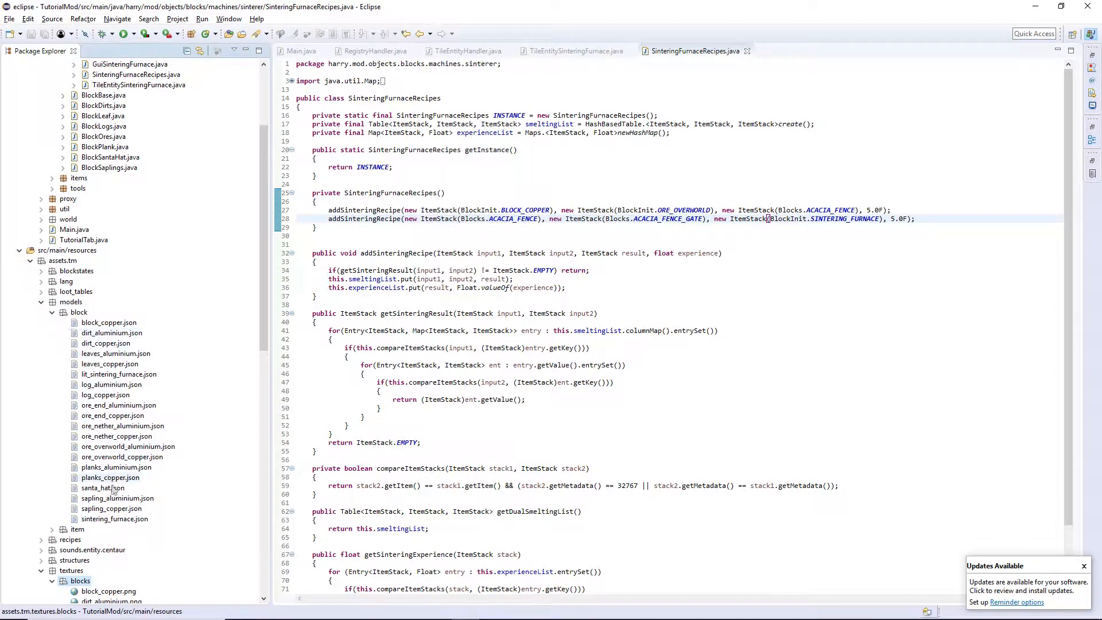
double_click(115, 519)
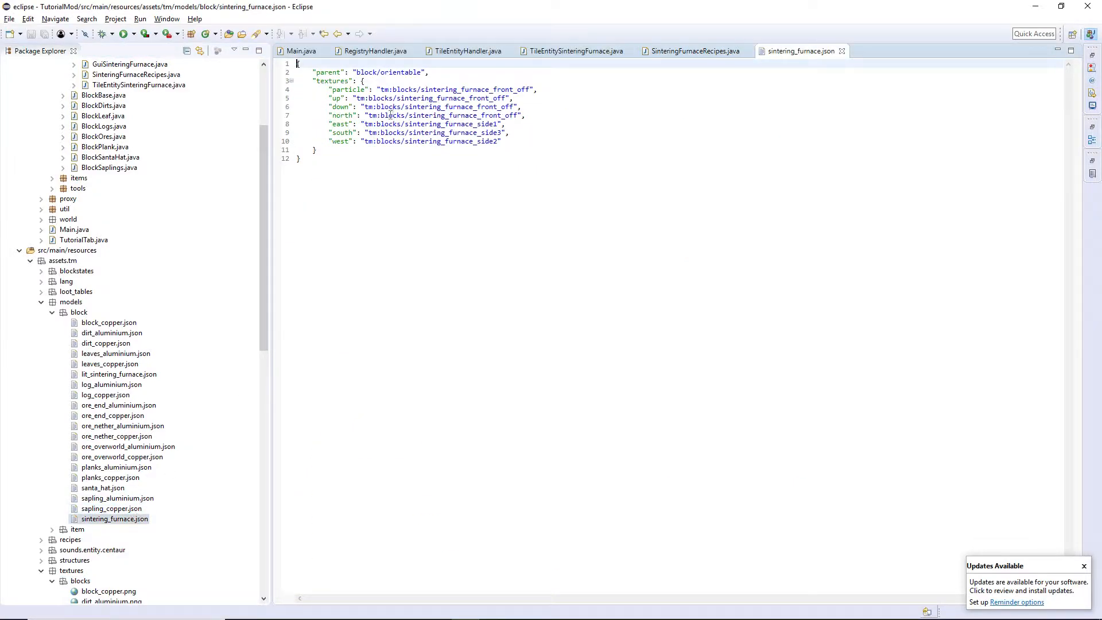
left_click(697, 51)
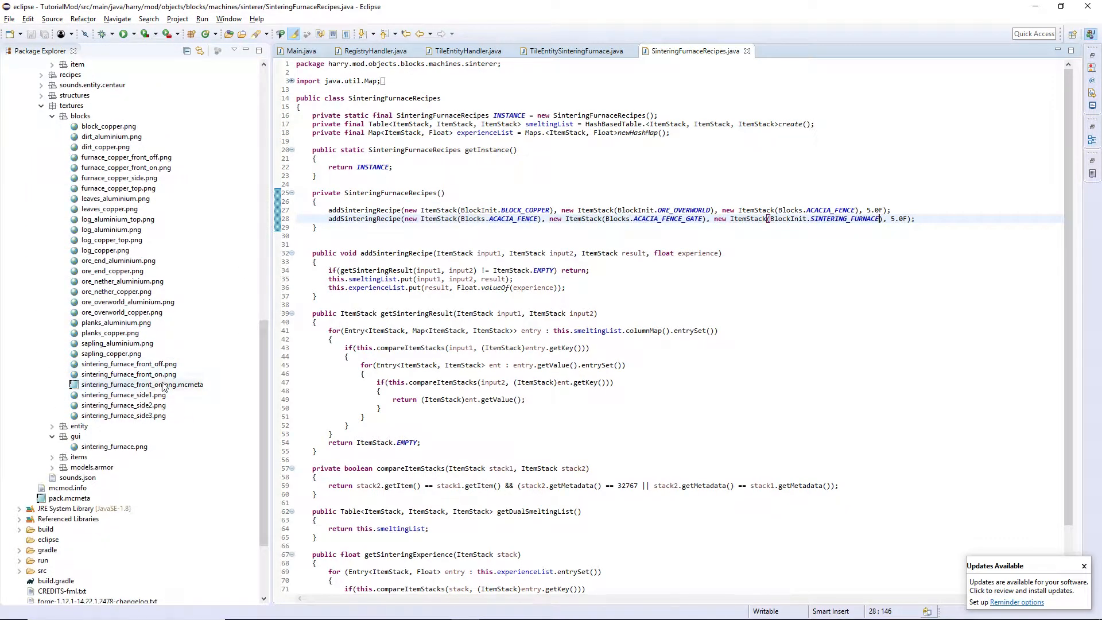
double_click(129, 374)
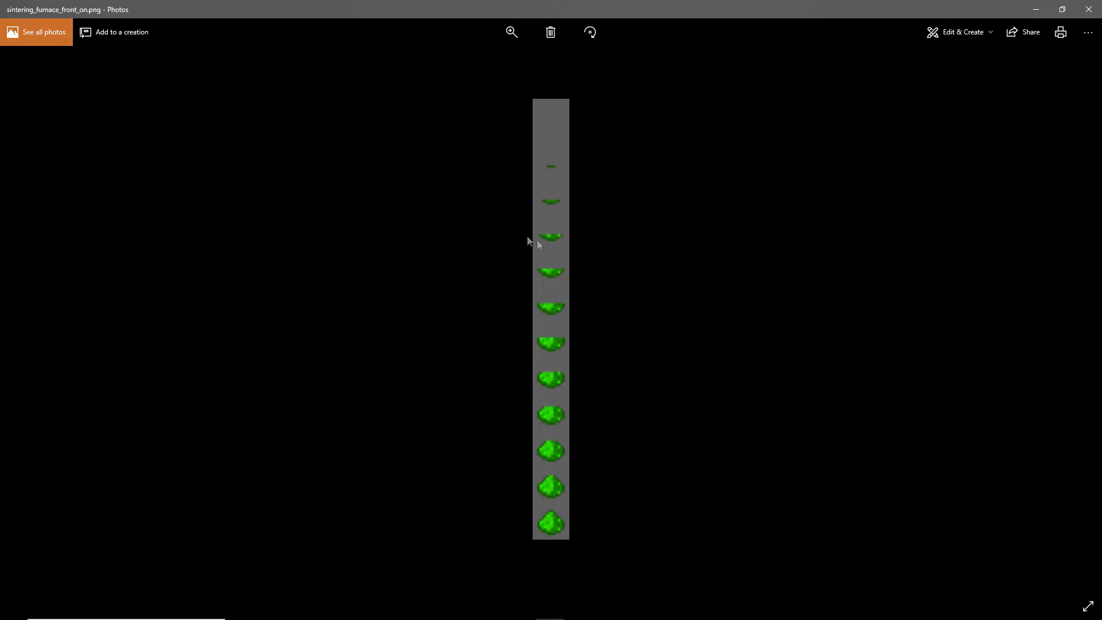
mouse_move(556, 112)
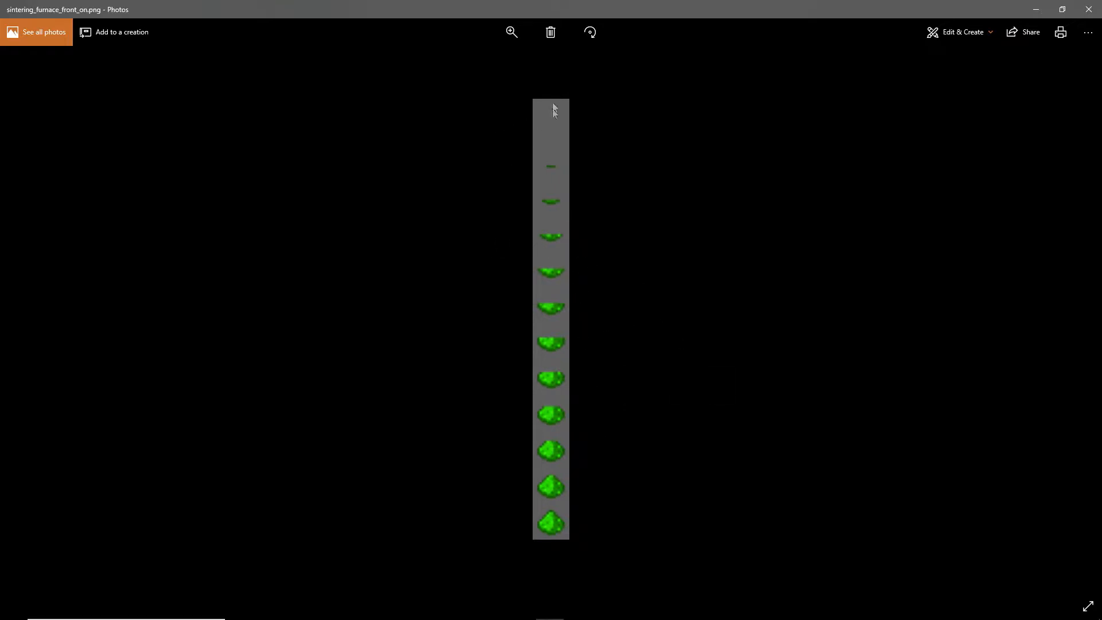
mouse_move(551, 133)
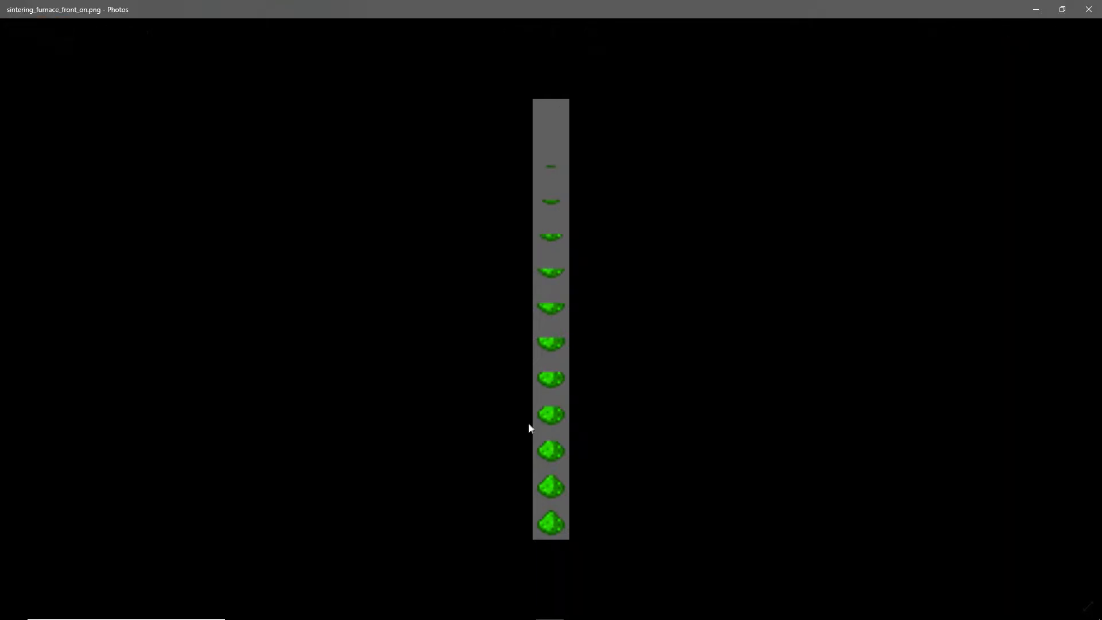
mouse_move(452, 376)
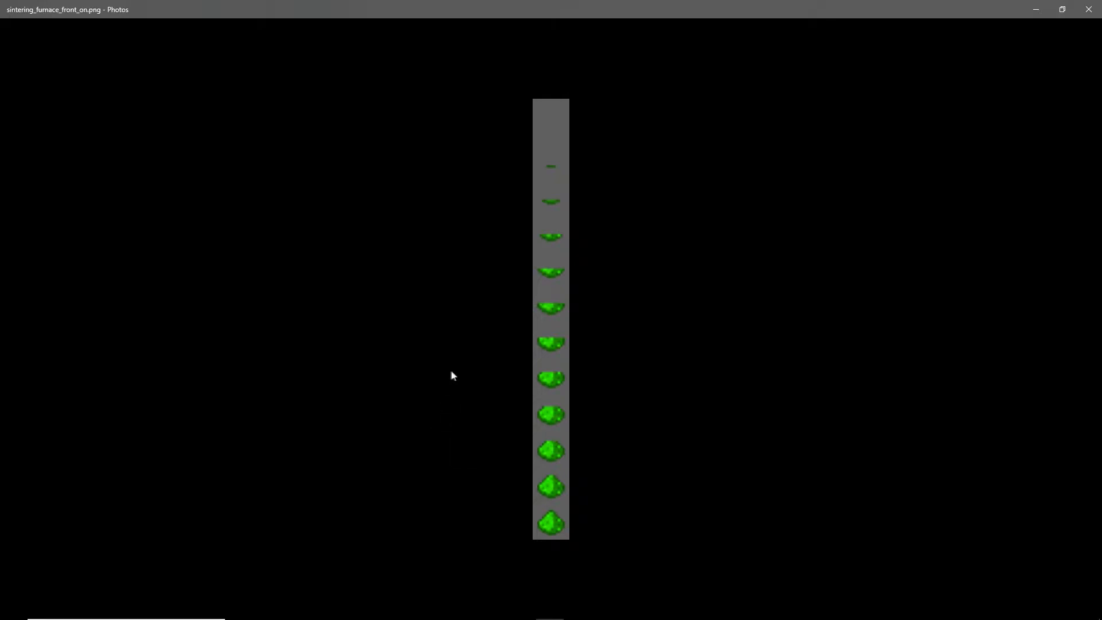
mouse_move(539, 176)
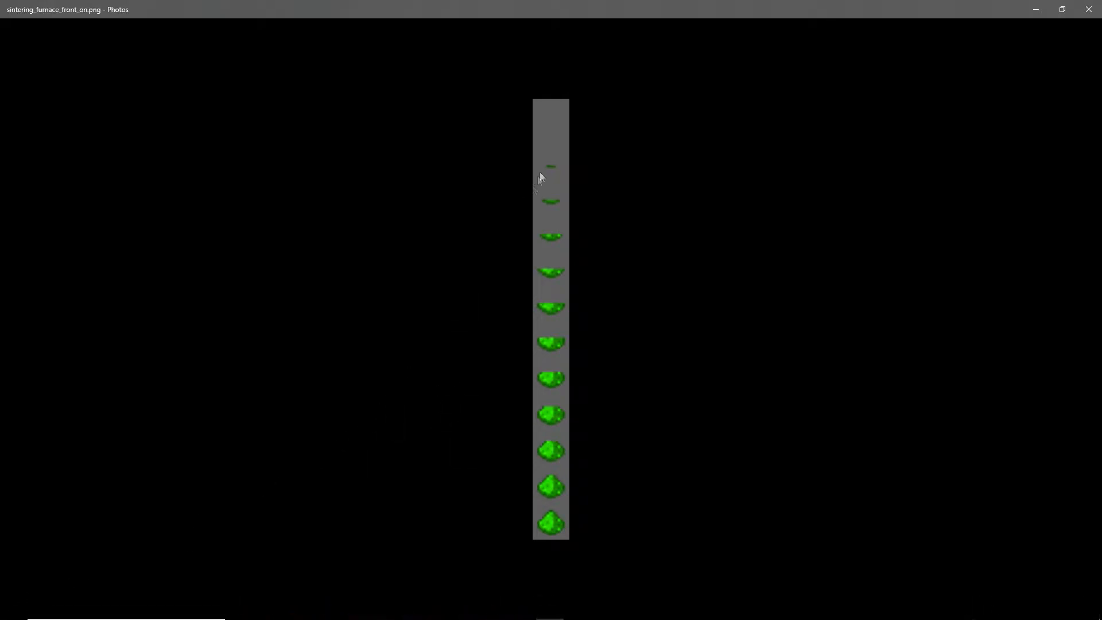
mouse_move(612, 126)
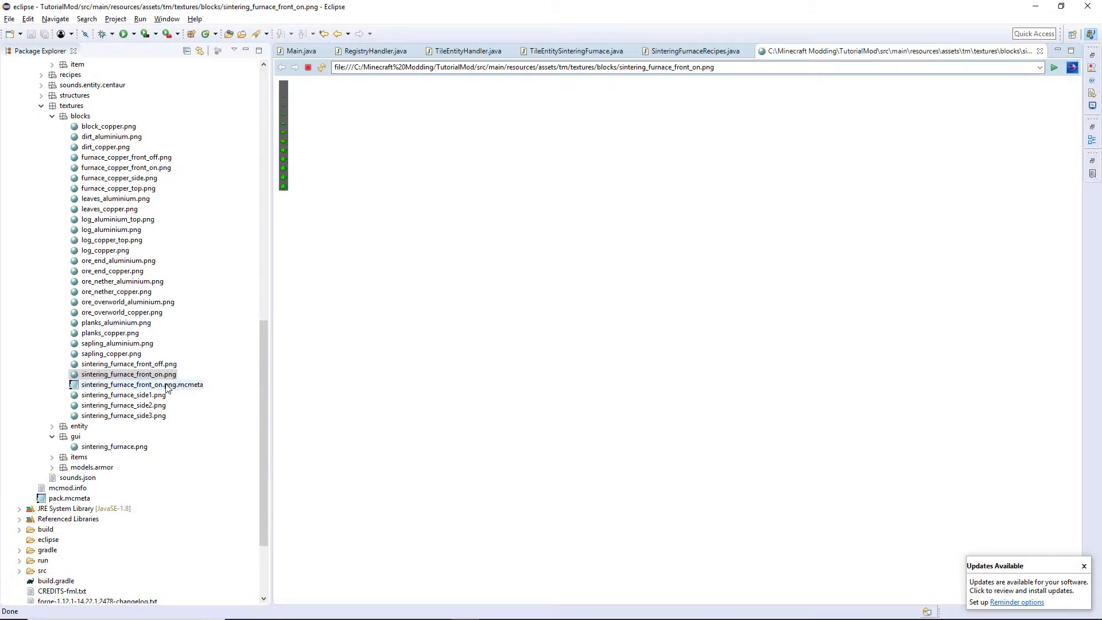
- Load sintering_furnace_front_on.png.mcmeta in Notepad and select its animation block text
double_click(141, 384)
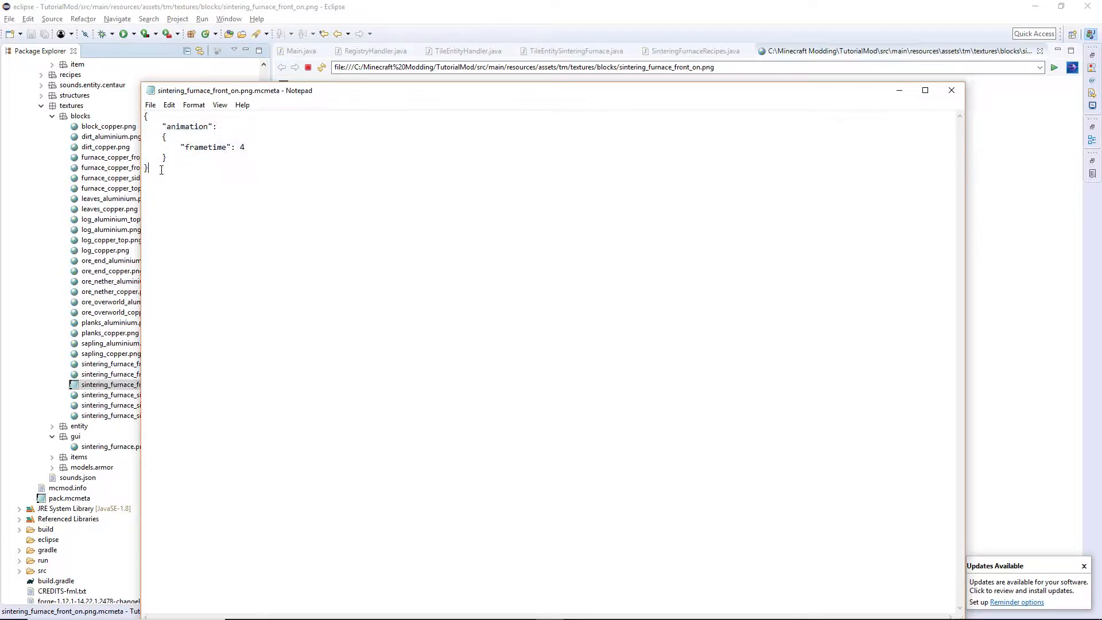
double_click(190, 126)
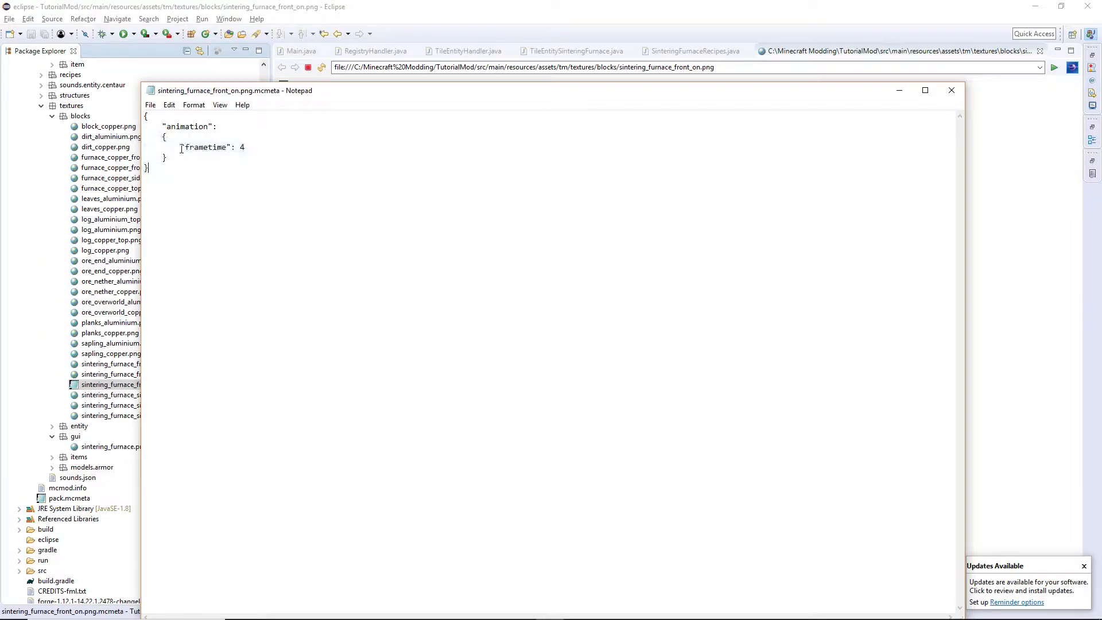
left_click_drag(179, 148, 249, 148)
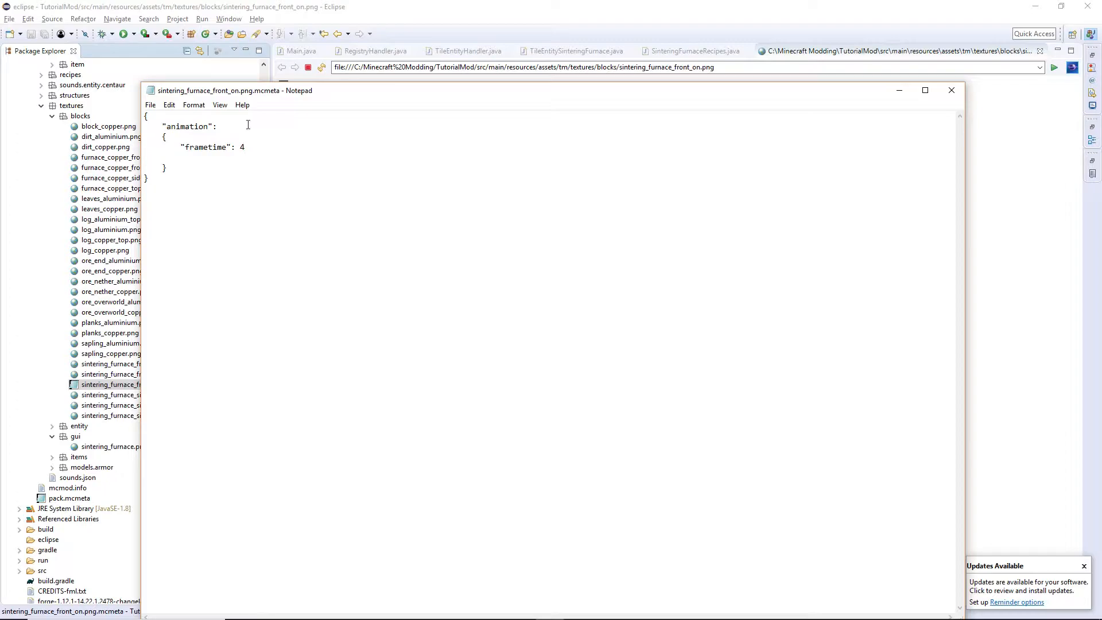
- Draft a "frames": 1, 2, 3, 4, 1 list, then drop it leaving only frametime 4
type("\"frames")
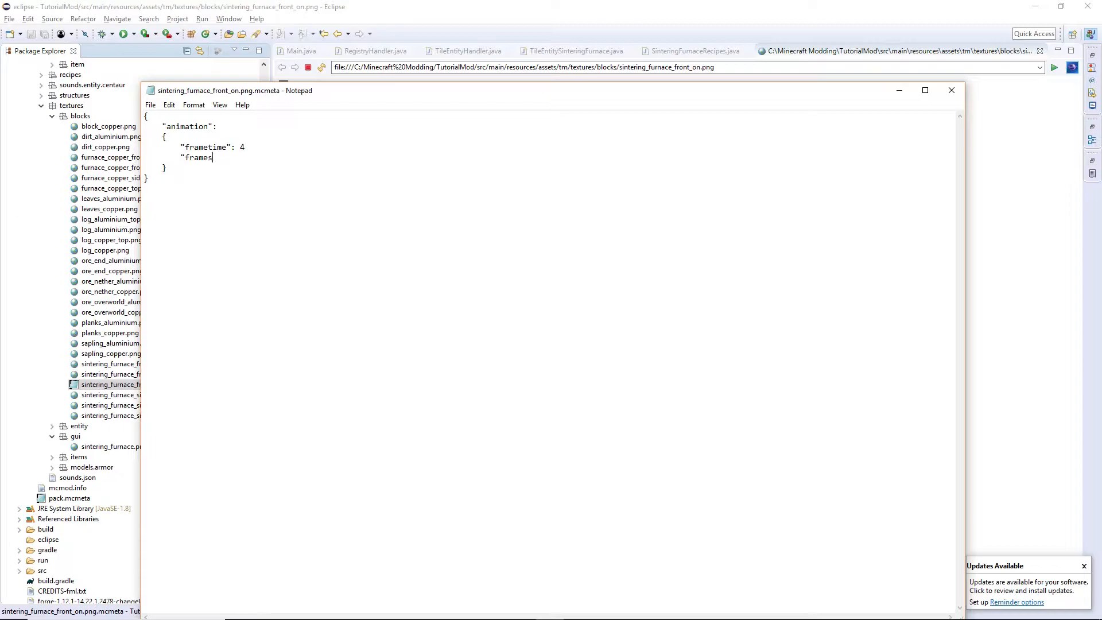
type("\"")
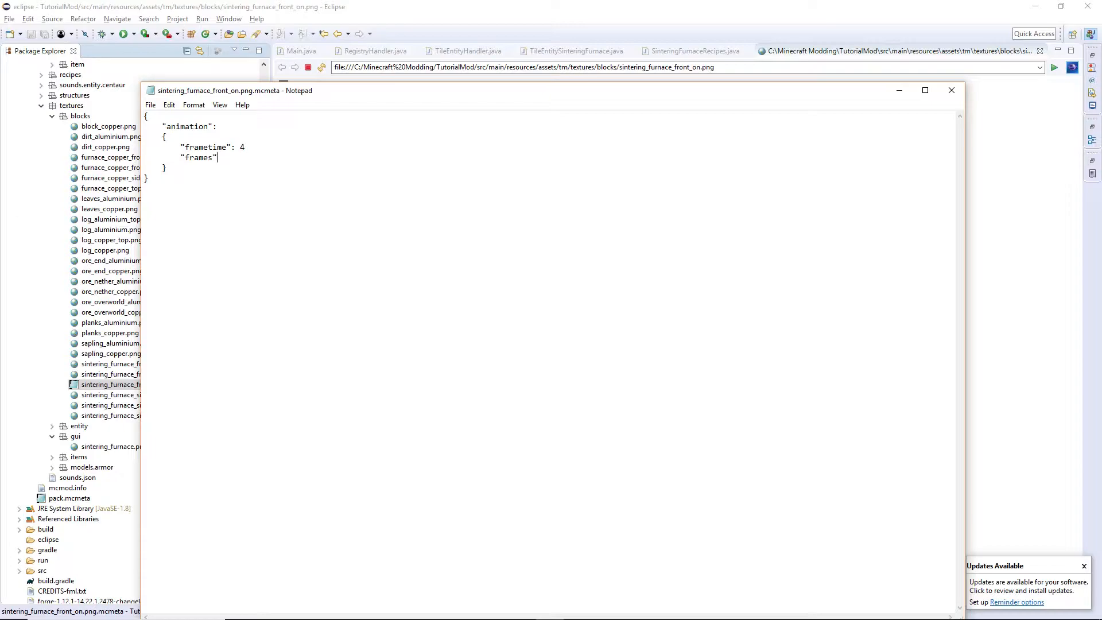
type(":")
type("[")
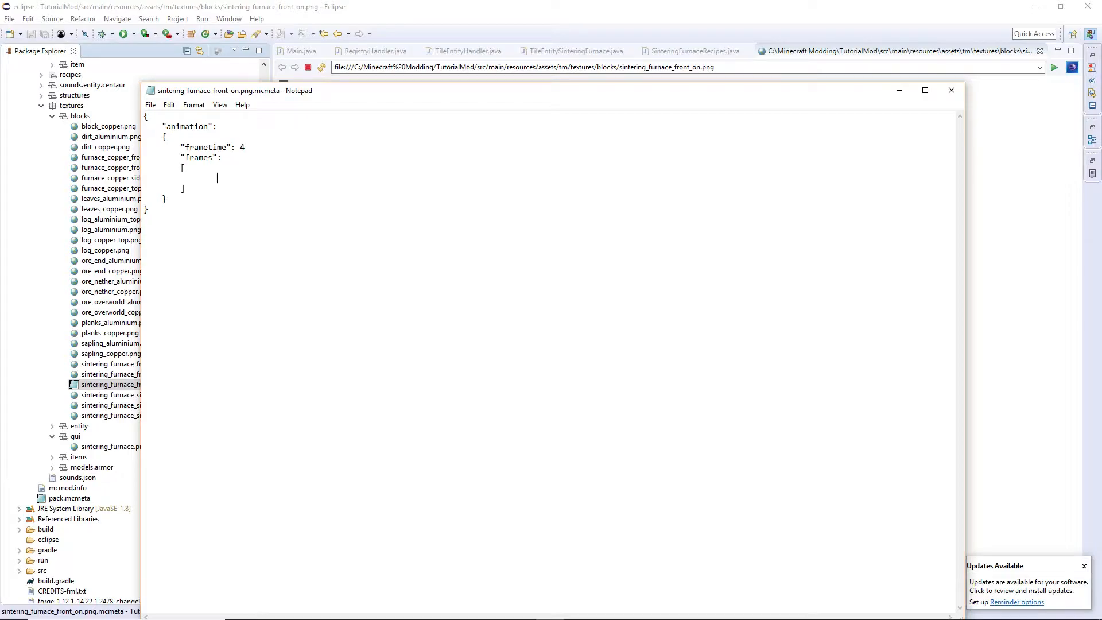
type("1, 2,")
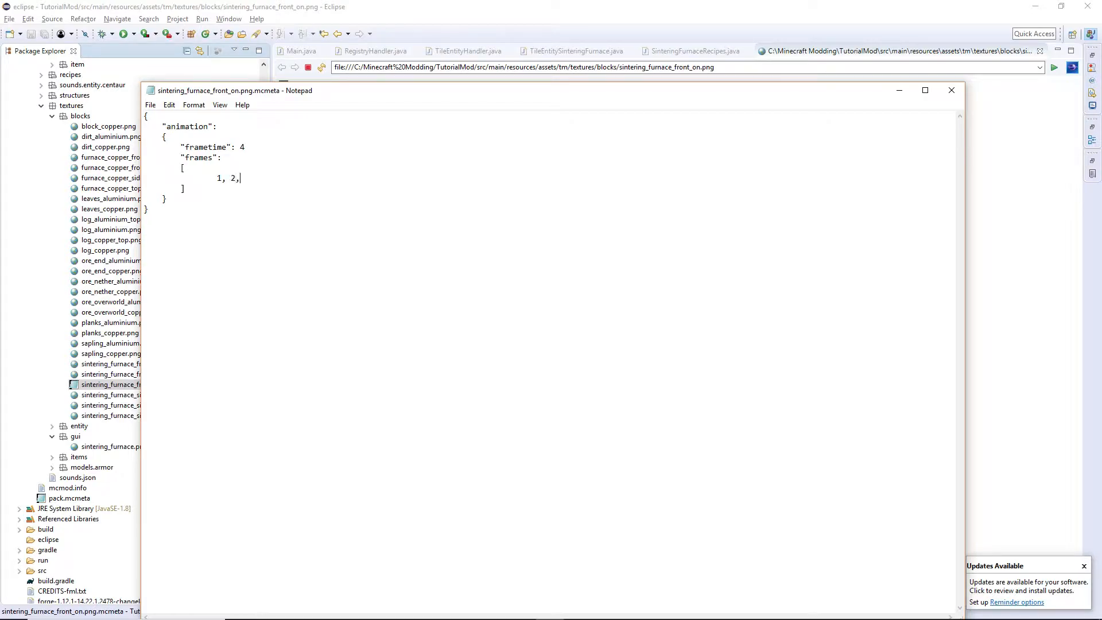
type("3, 4, 3, 2 ,")
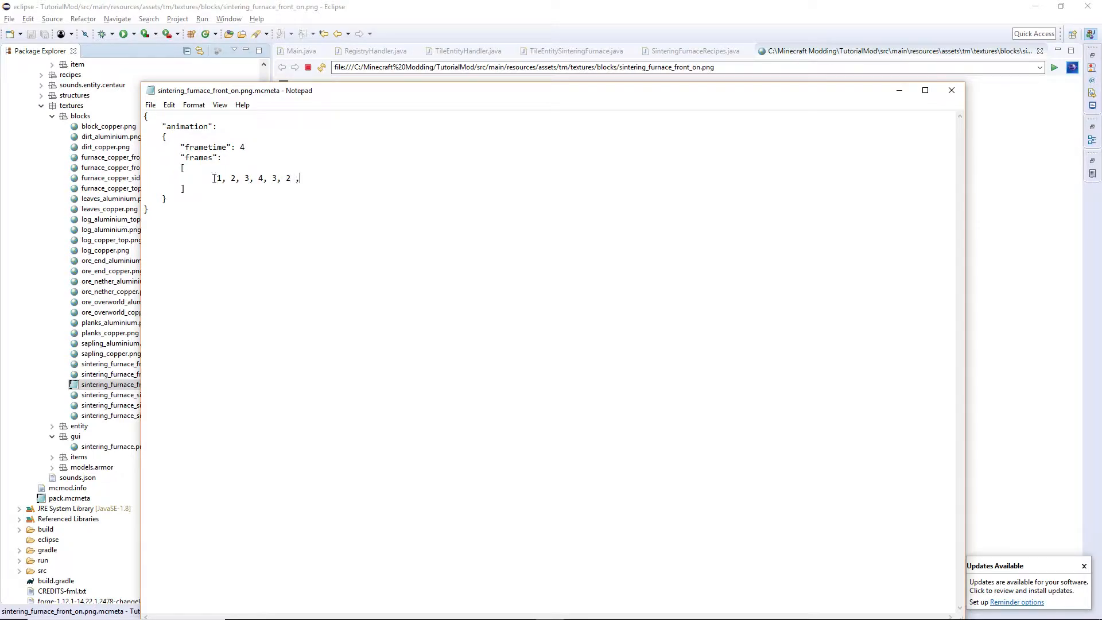
type("1")
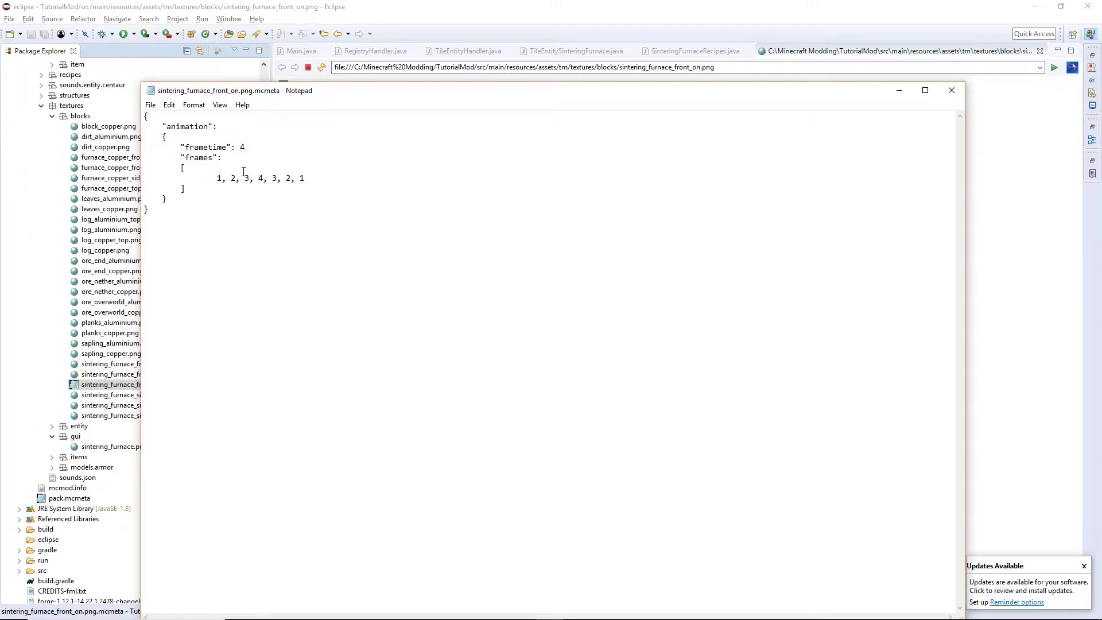
left_click(246, 147)
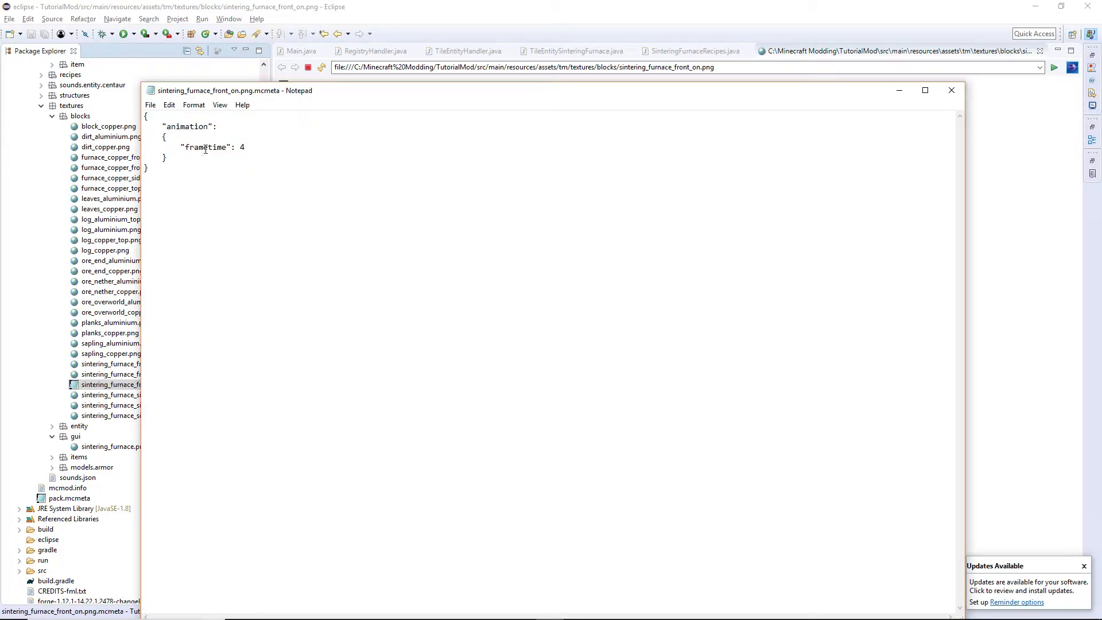
- Close Notepad and select the furnace strip image and its .mcmeta file under textures/blocks
left_click(150, 105)
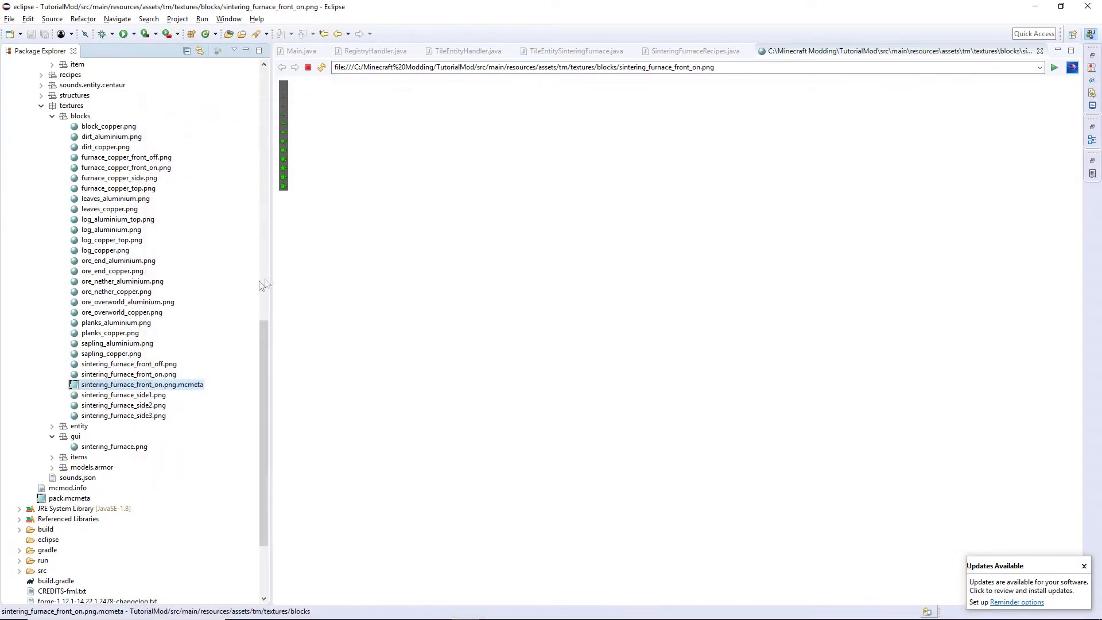
left_click(128, 374)
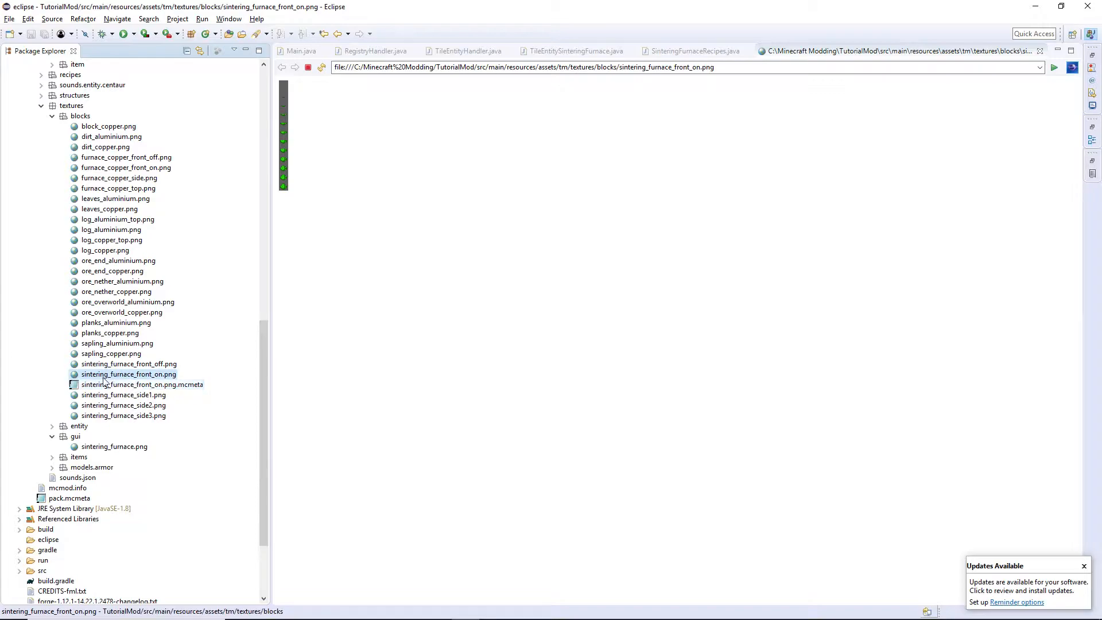
mouse_move(178, 382)
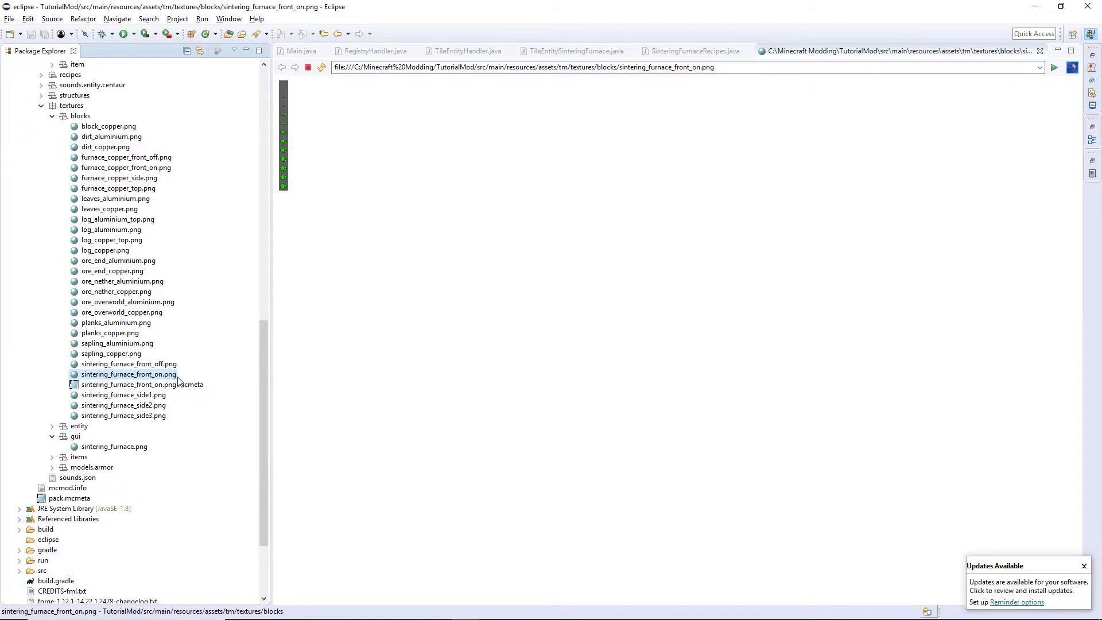
left_click(142, 383)
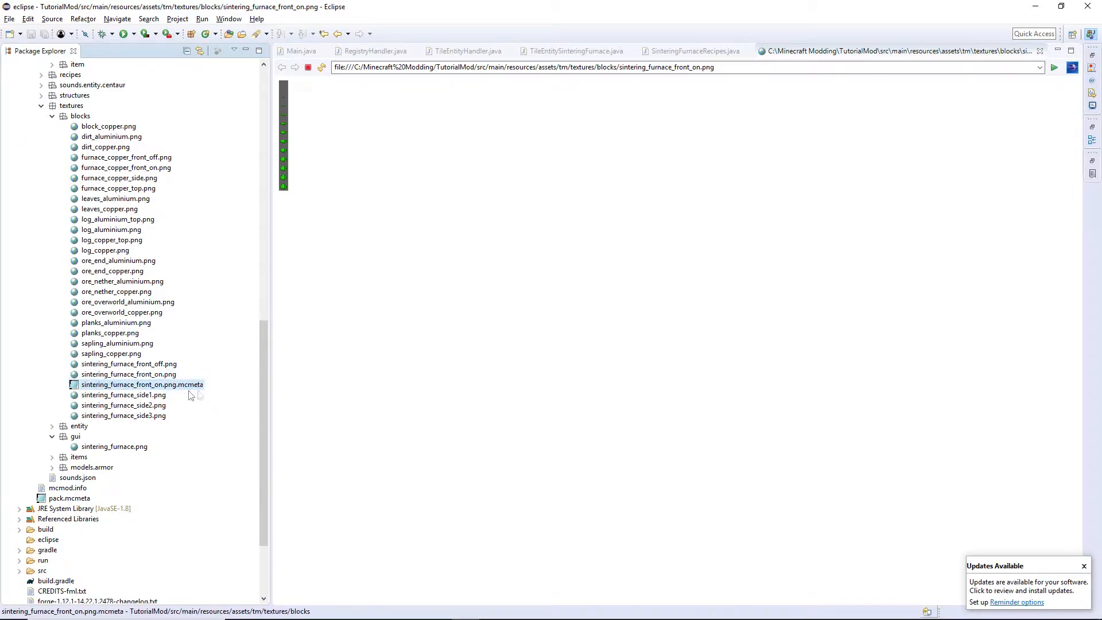
mouse_move(299, 197)
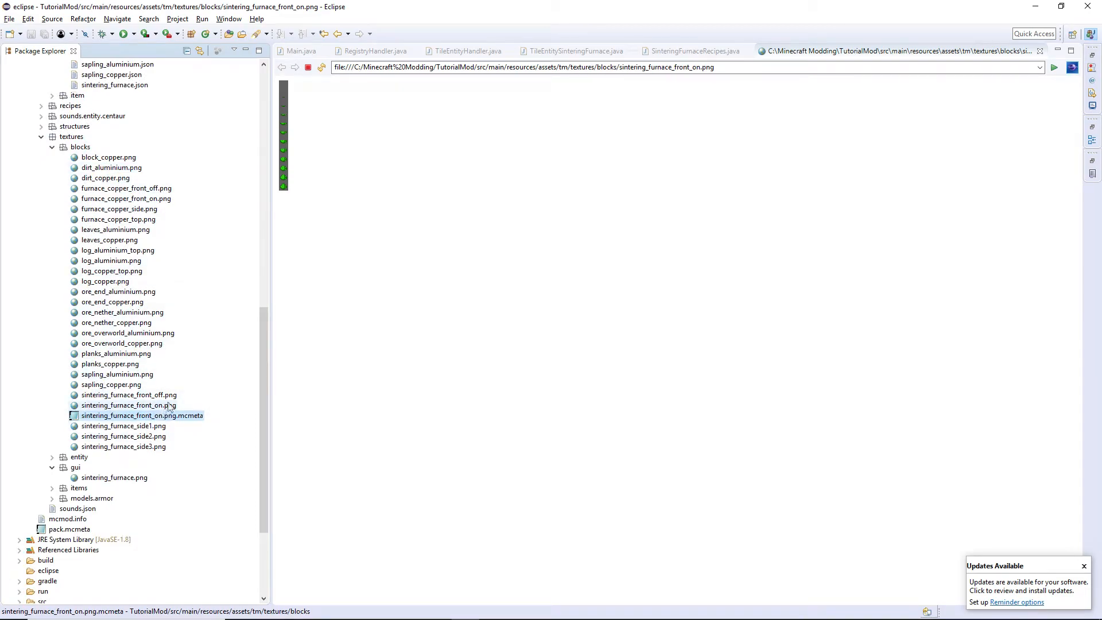
left_click(128, 403)
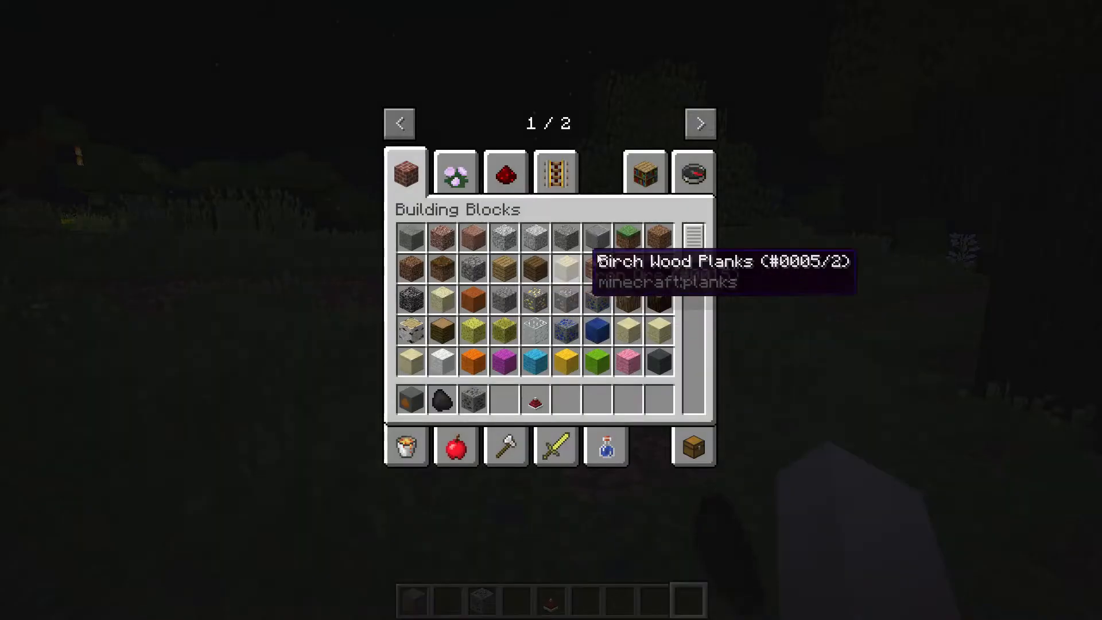
- Take the Sintering Furnace from creative inventory, place it and view its input/fuel/output GUI
left_click(699, 124)
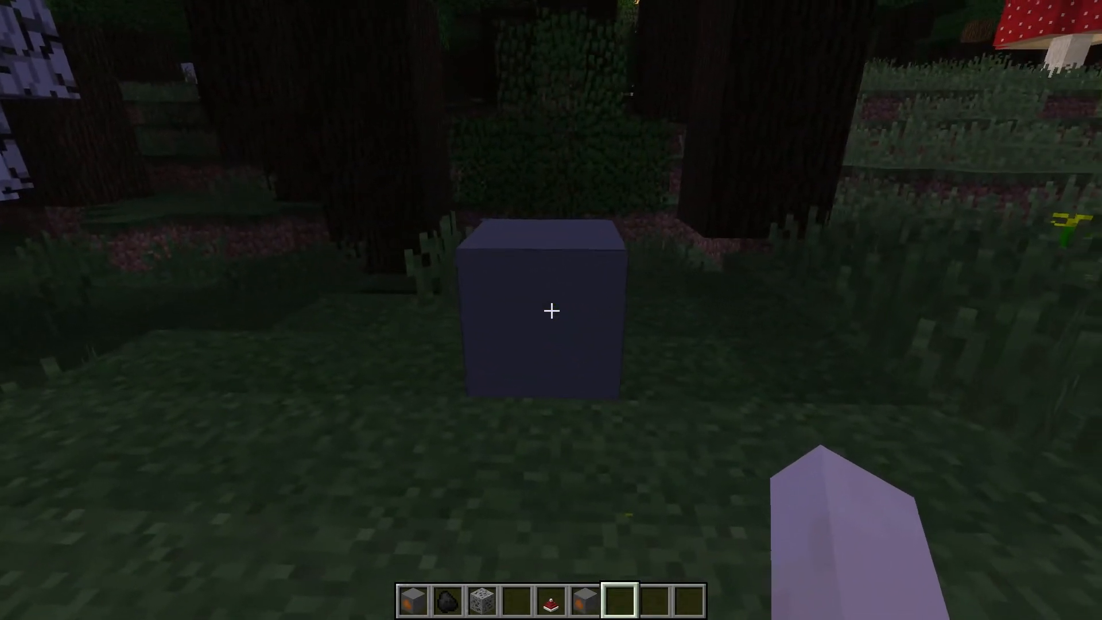
right_click(551, 312)
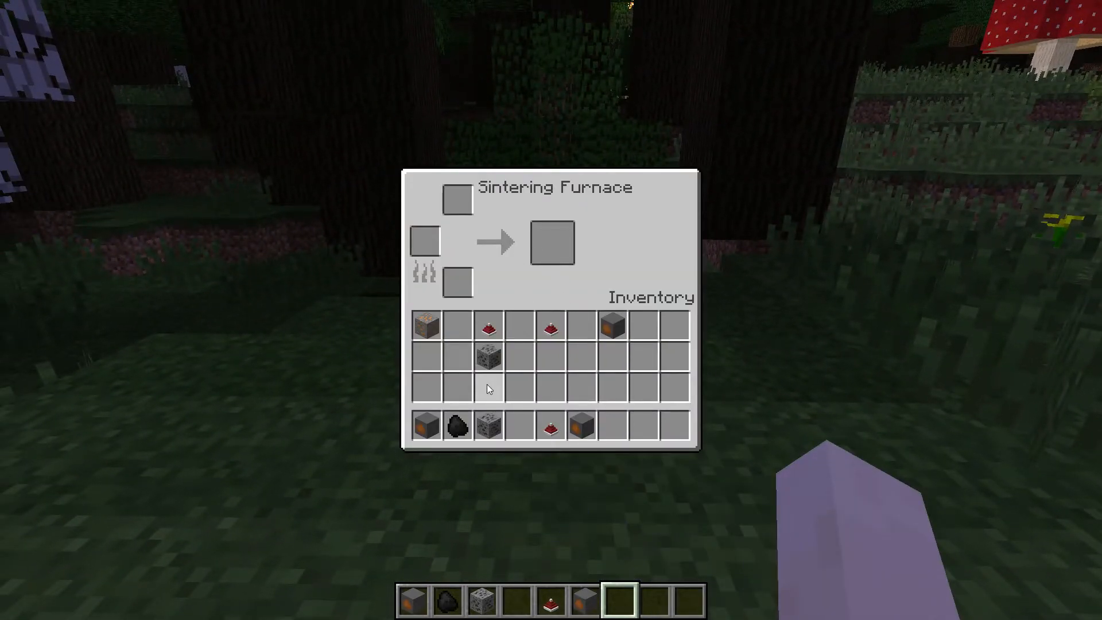
key("Escape")
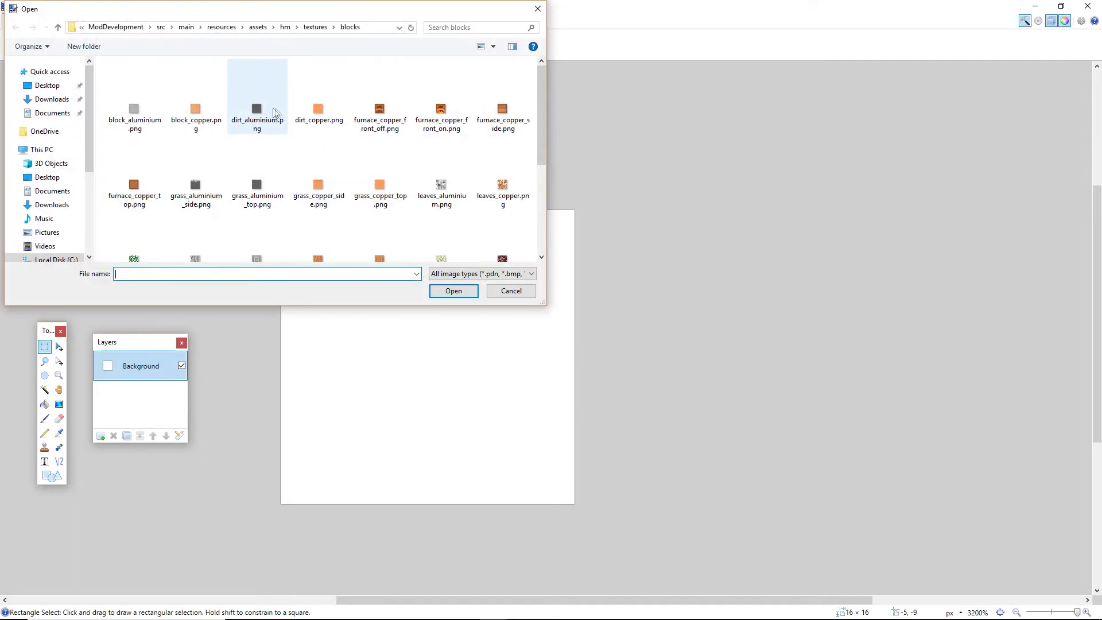
- Load sintering_furnace_side3.png and size a new image at 16 wide by 192 tall
scroll("down", 3)
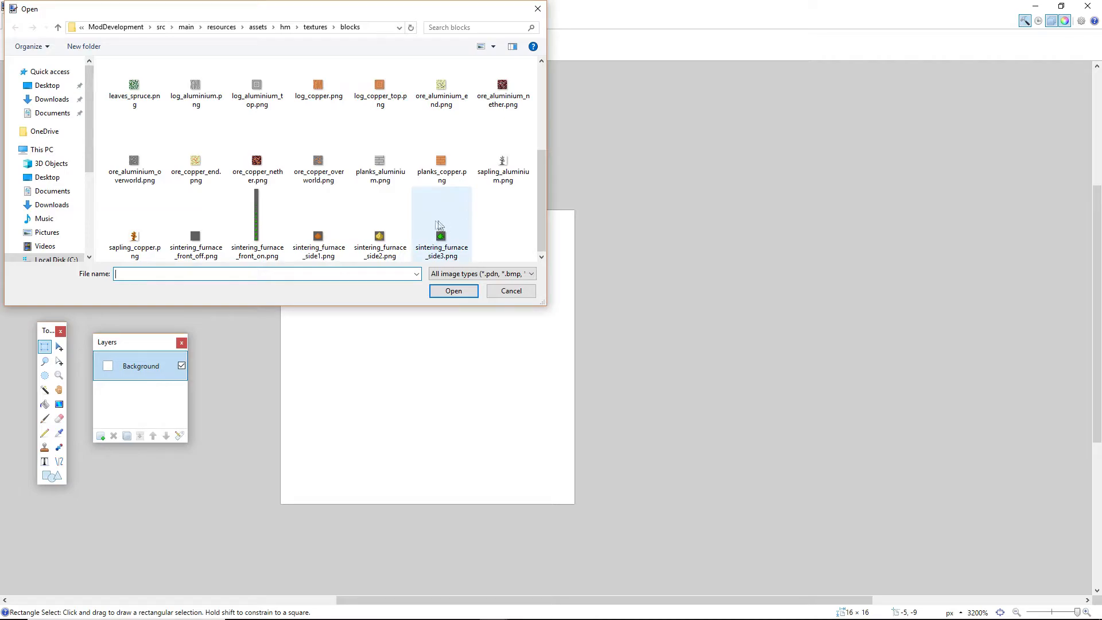
left_click(453, 291)
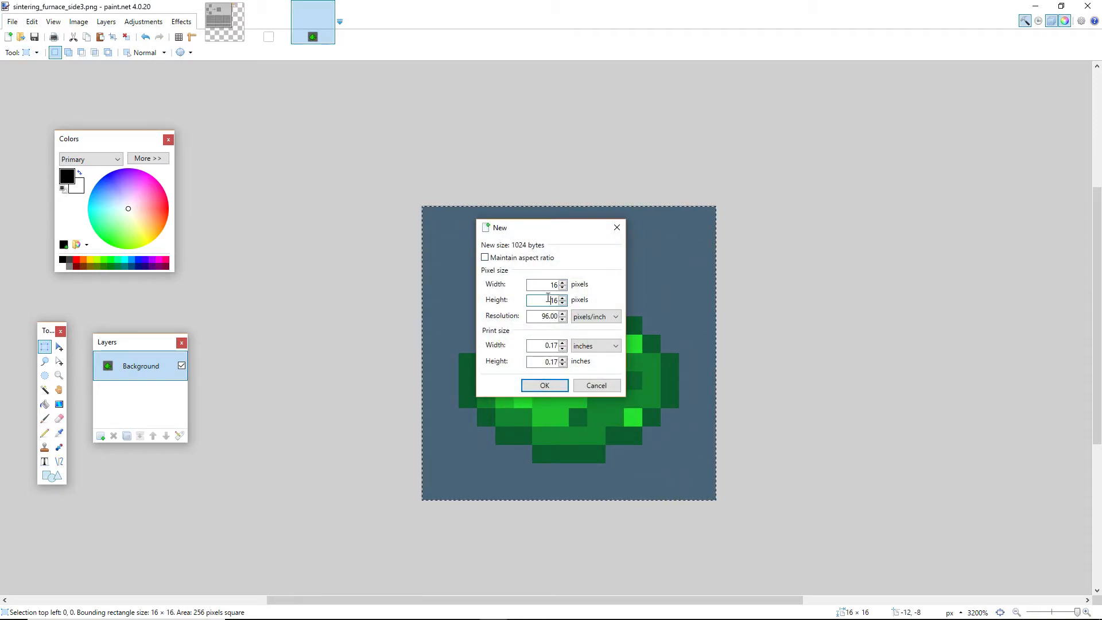
type("192")
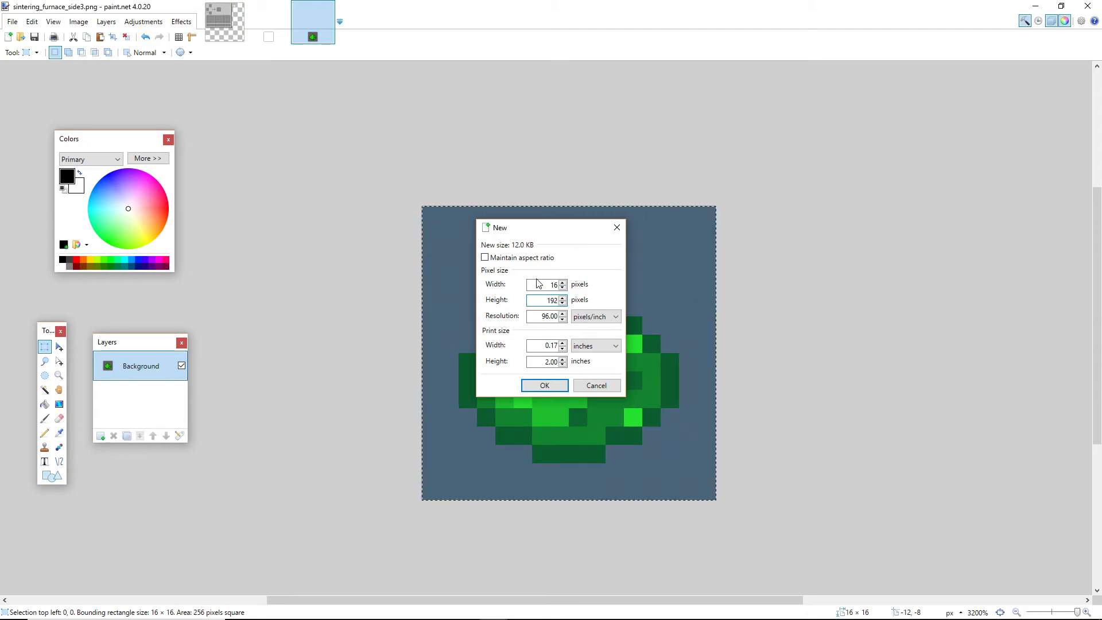
- Create the 16×192 strip and touch up stacked green frames with sampled grey pixels using the Pencil
left_click(543, 386)
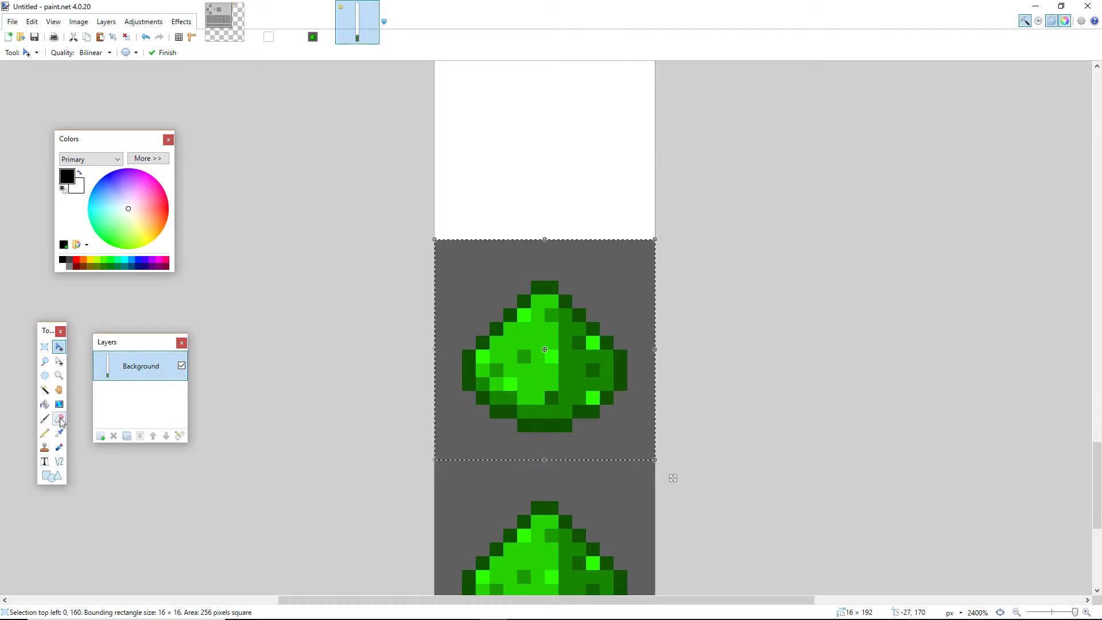
left_click(59, 431)
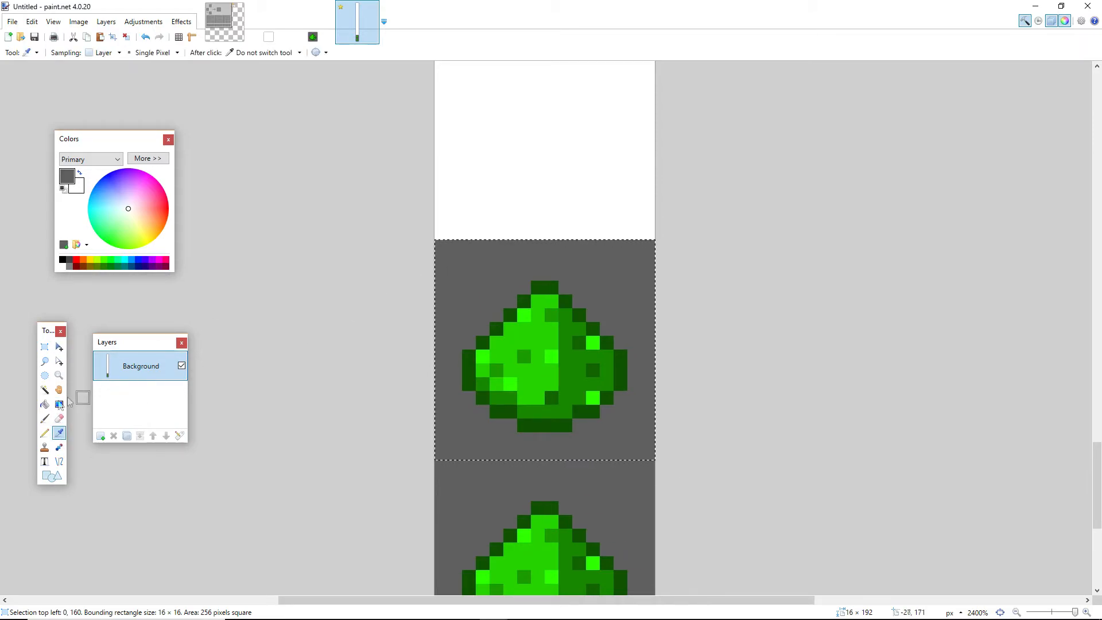
left_click(43, 432)
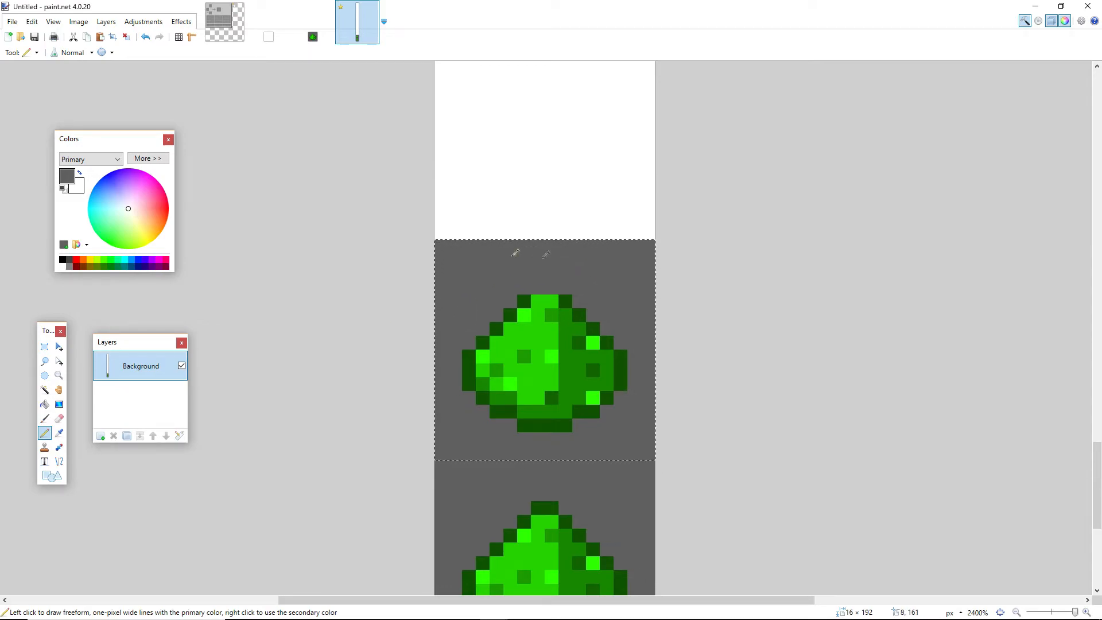
left_click(59, 347)
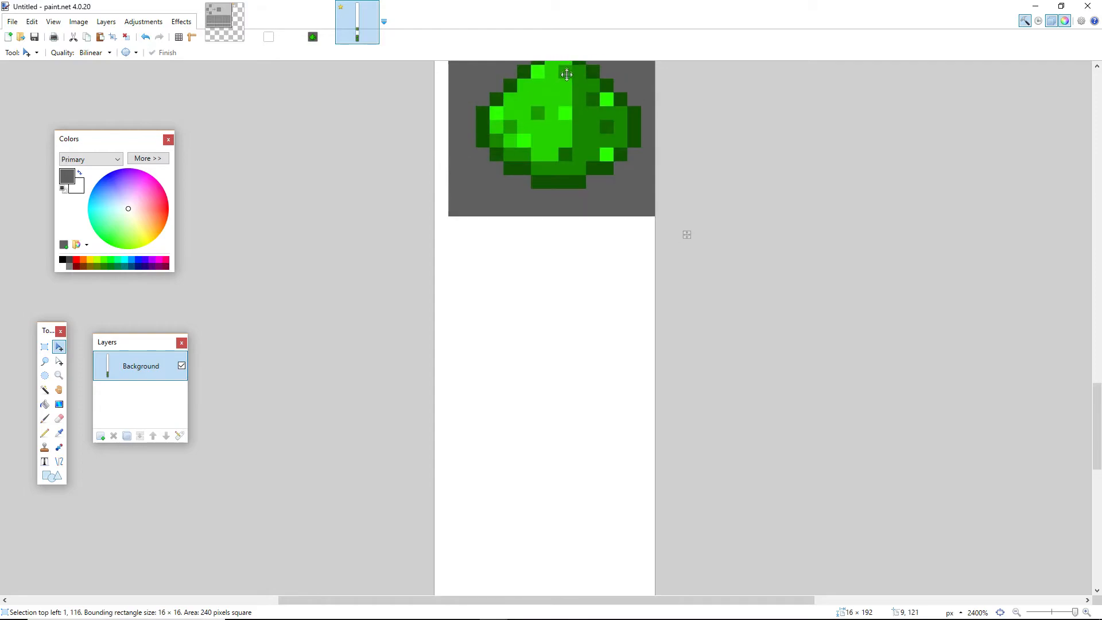
scroll("down", 3)
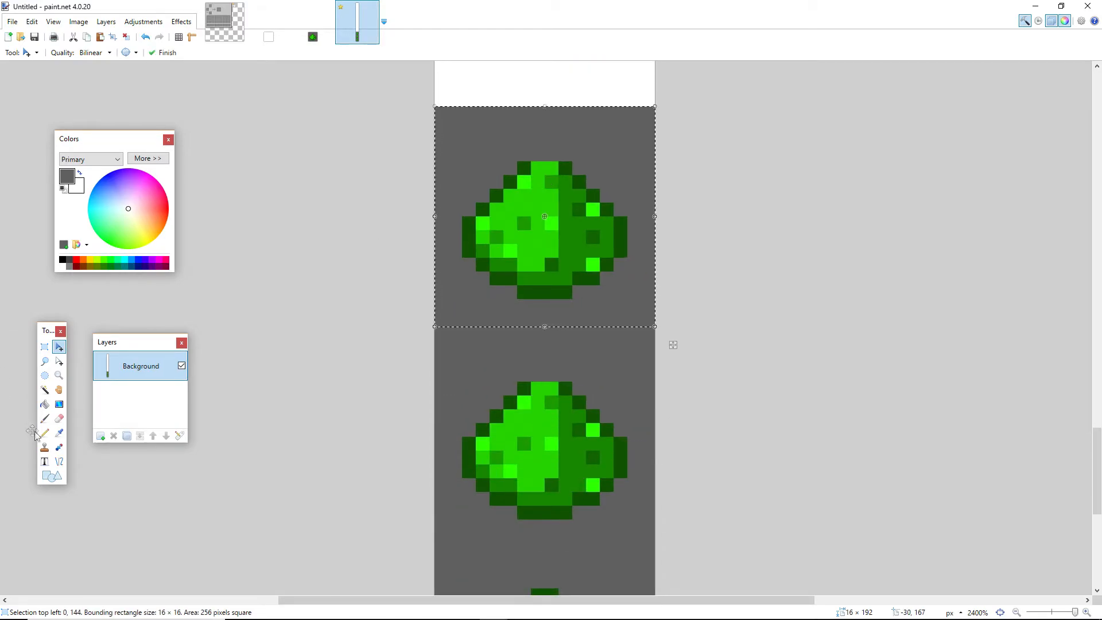
left_click(43, 432)
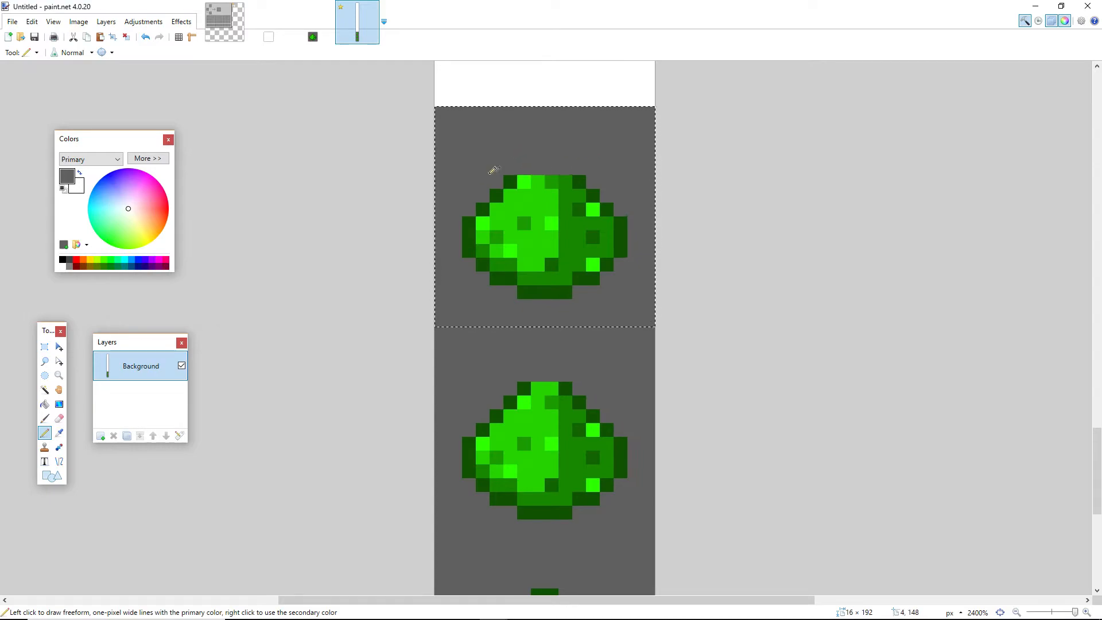